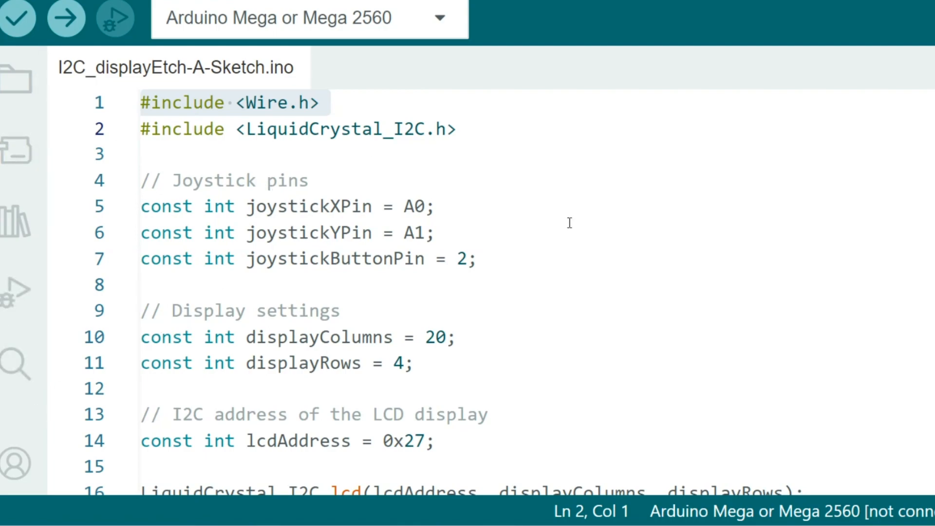
{"action": "mouse_move", "coordinate": [219, 157]}
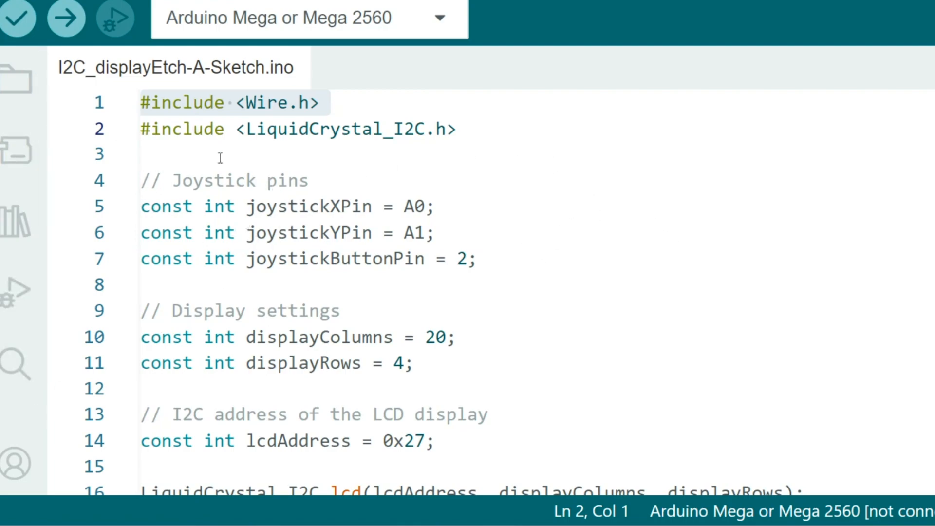
- Review the sketch code from the Joystick pins comment downward
{"action": "left_click", "coordinate": [310, 180]}
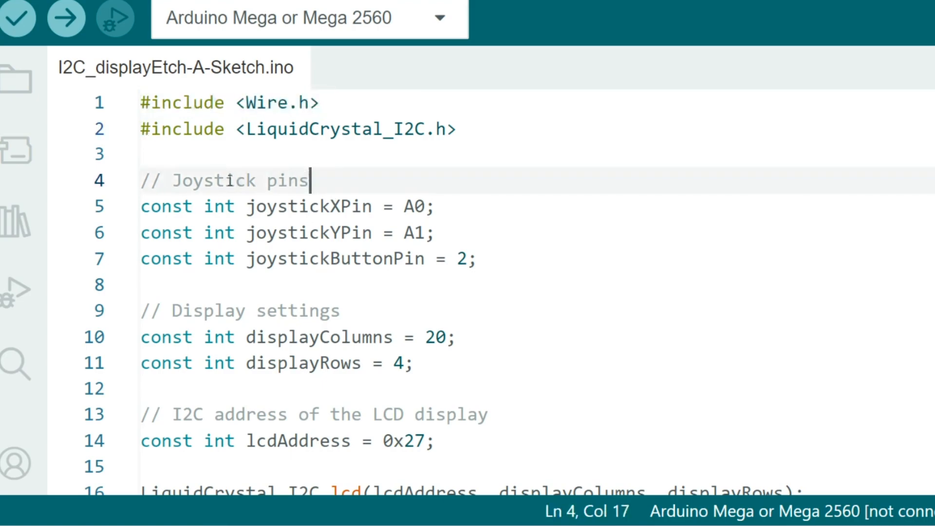
{"action": "scroll", "scroll_direction": "down", "scroll_amount": 3}
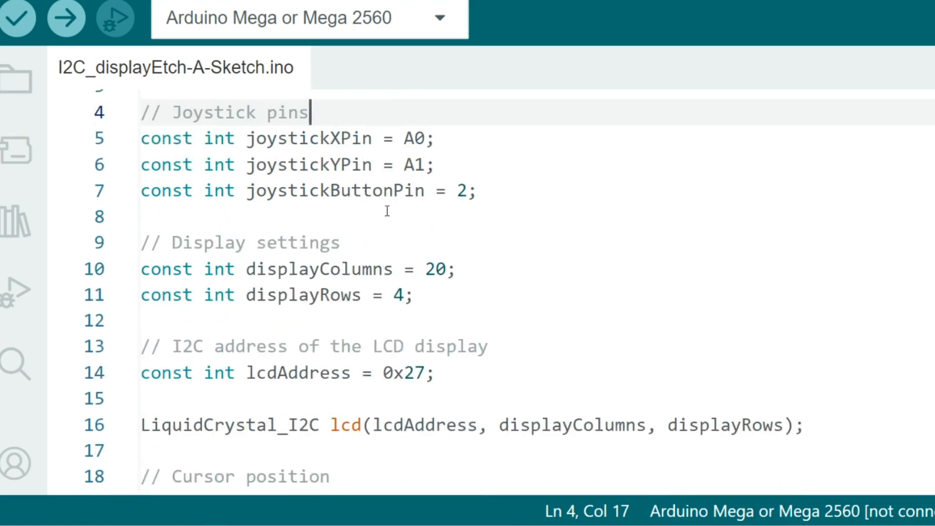
{"action": "mouse_move", "coordinate": [444, 155]}
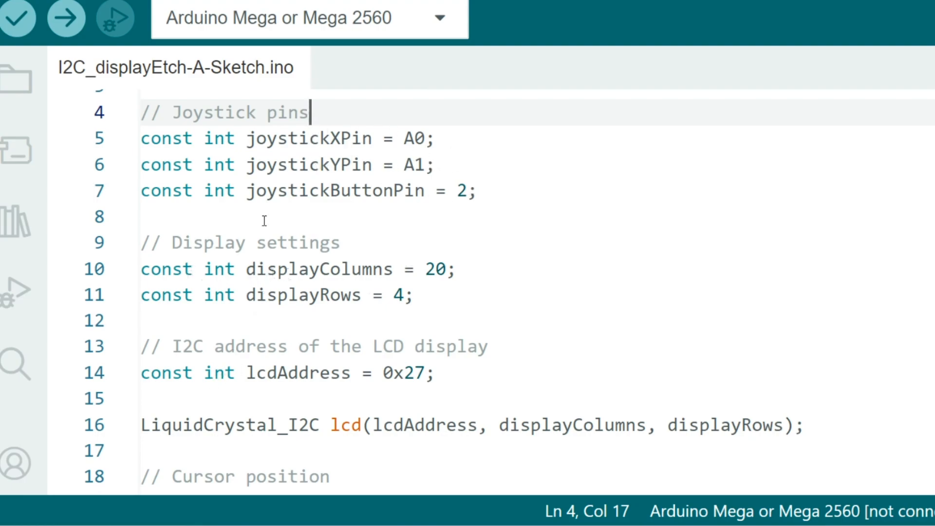
{"action": "scroll", "scroll_direction": "down", "scroll_amount": 3}
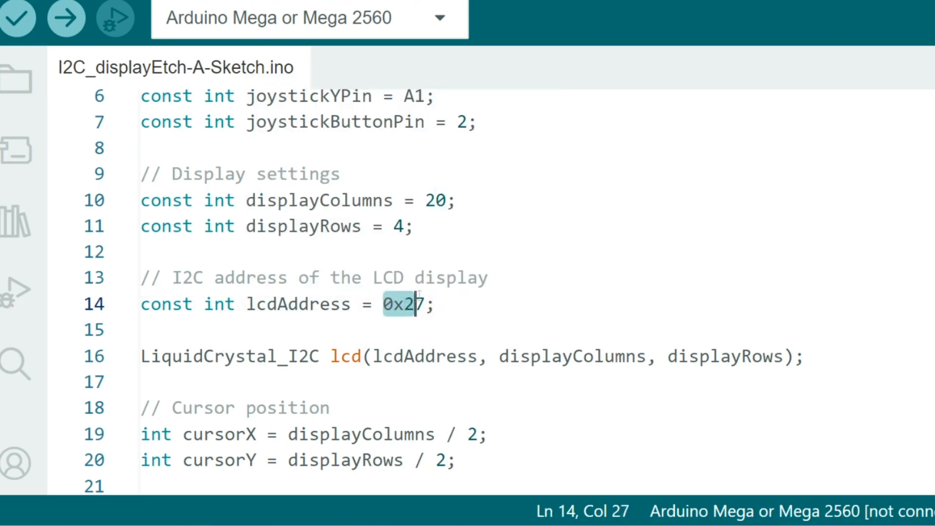
{"action": "scroll", "scroll_direction": "down", "scroll_amount": 3}
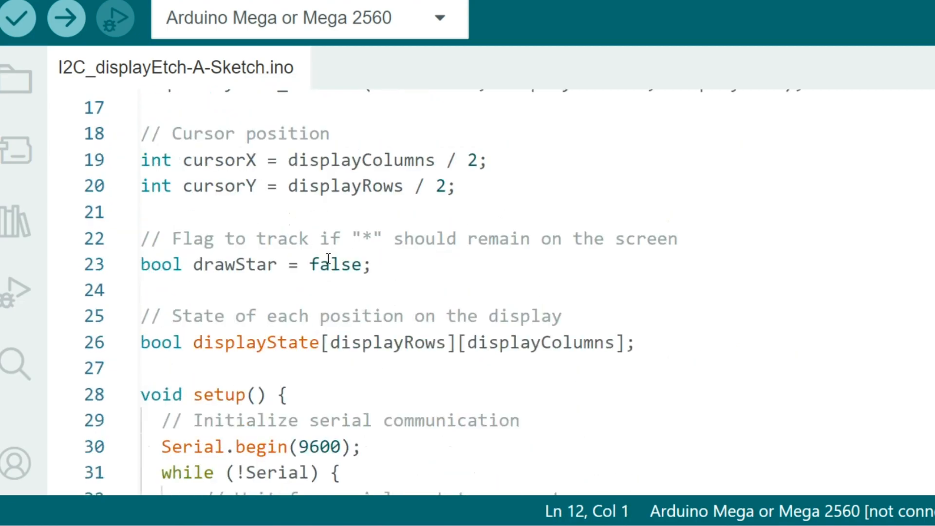
{"action": "scroll", "scroll_direction": "down", "scroll_amount": 3}
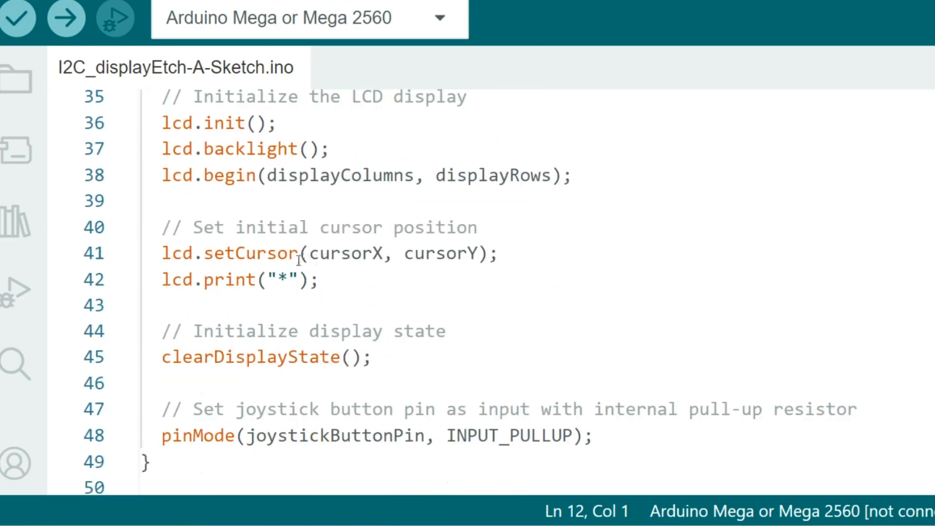
- Select the asterisk printed at startup and look through the rest of the sketch
{"action": "left_click", "coordinate": [277, 280]}
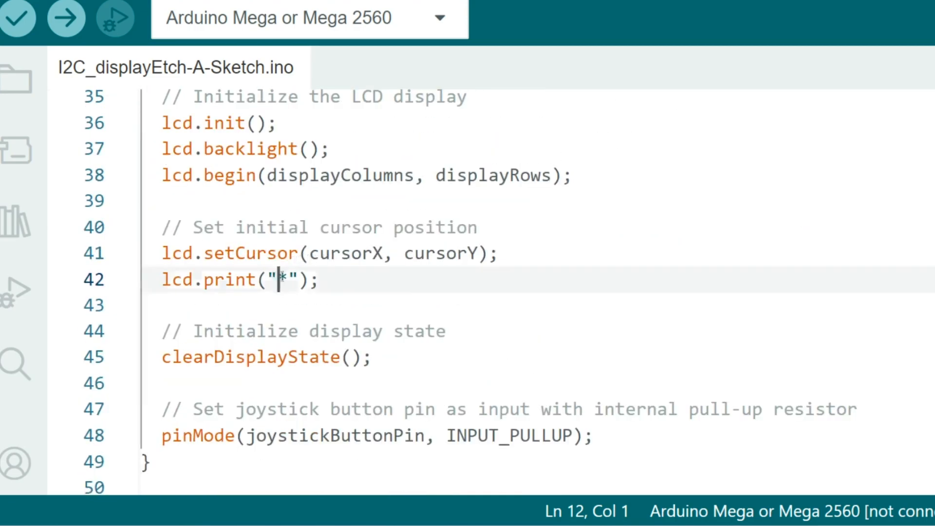
{"action": "double_click", "coordinate": [282, 280]}
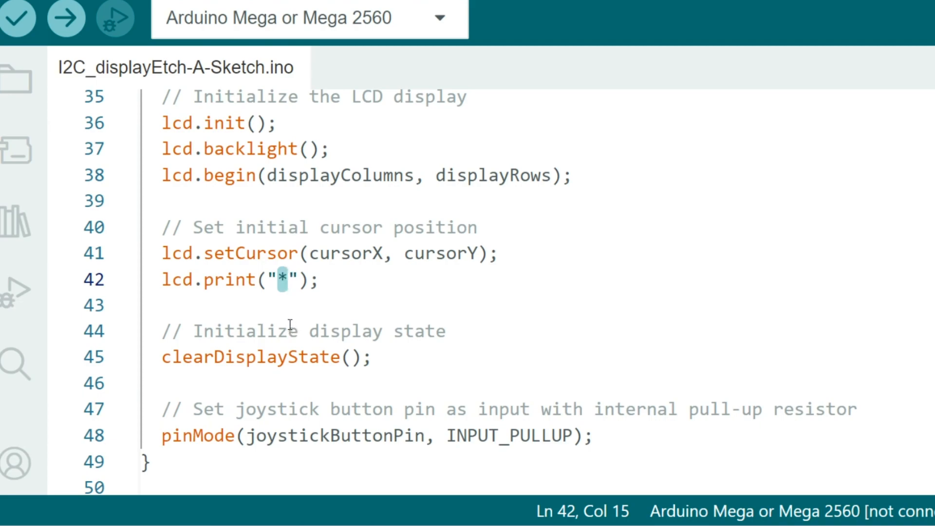
{"action": "mouse_move", "coordinate": [340, 273]}
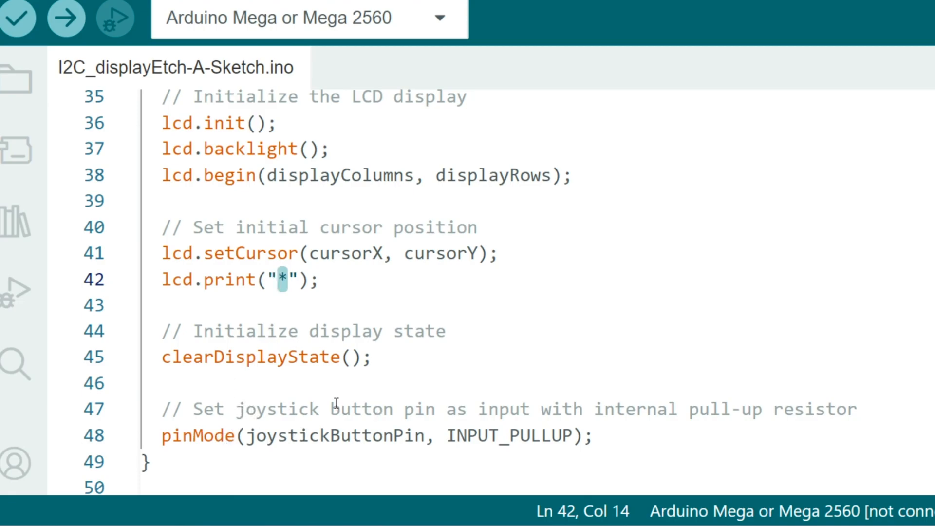
{"action": "scroll", "scroll_direction": "down", "scroll_amount": 3}
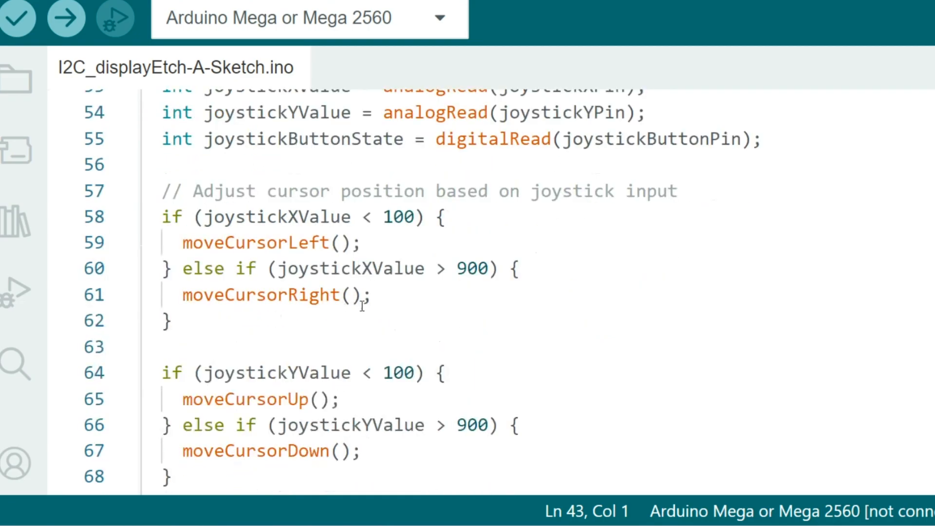
{"action": "scroll", "scroll_direction": "down", "scroll_amount": 3}
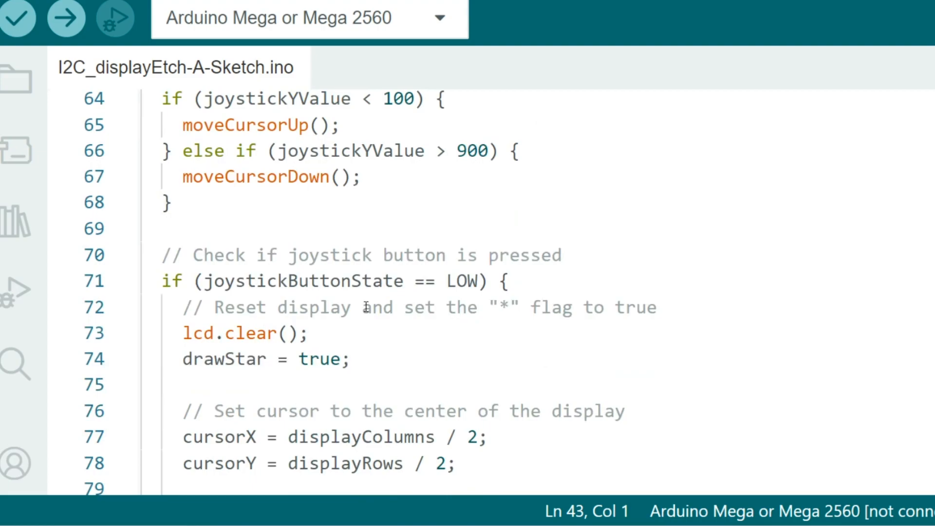
{"action": "scroll", "scroll_direction": "down", "scroll_amount": 3}
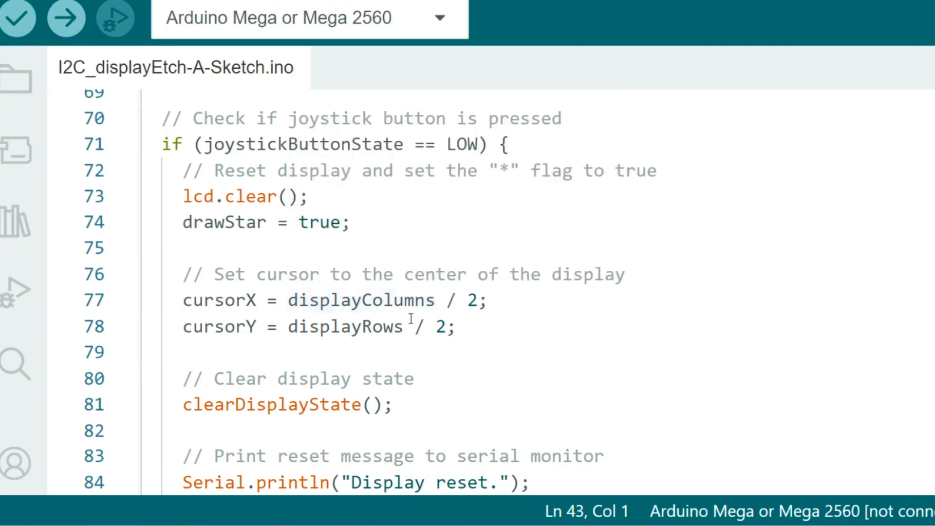
{"action": "scroll", "scroll_direction": "down", "scroll_amount": 3}
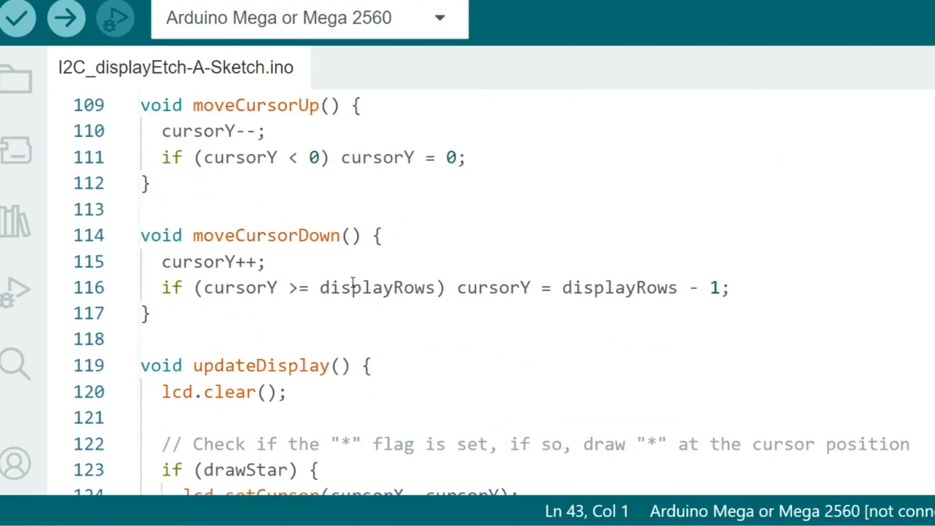
{"action": "scroll", "scroll_direction": "down", "scroll_amount": 3}
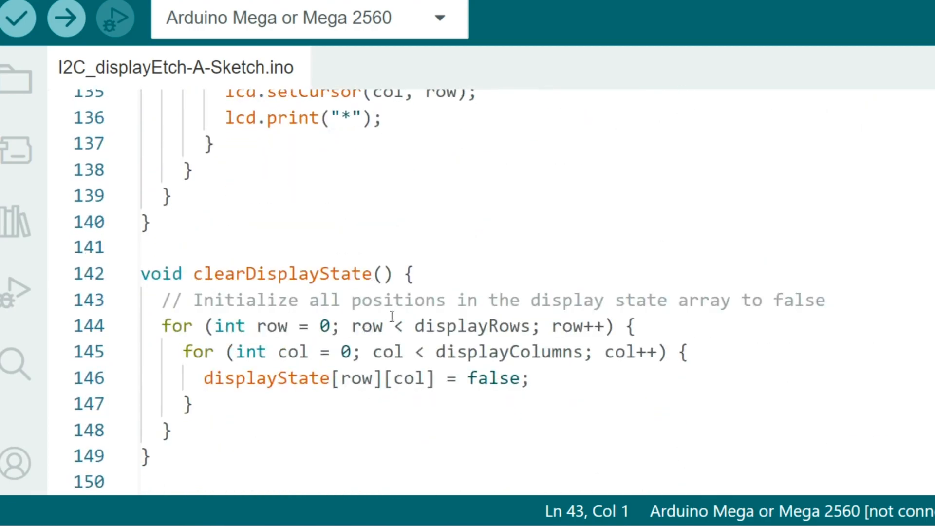
{"action": "scroll", "scroll_direction": "up", "scroll_amount": 3}
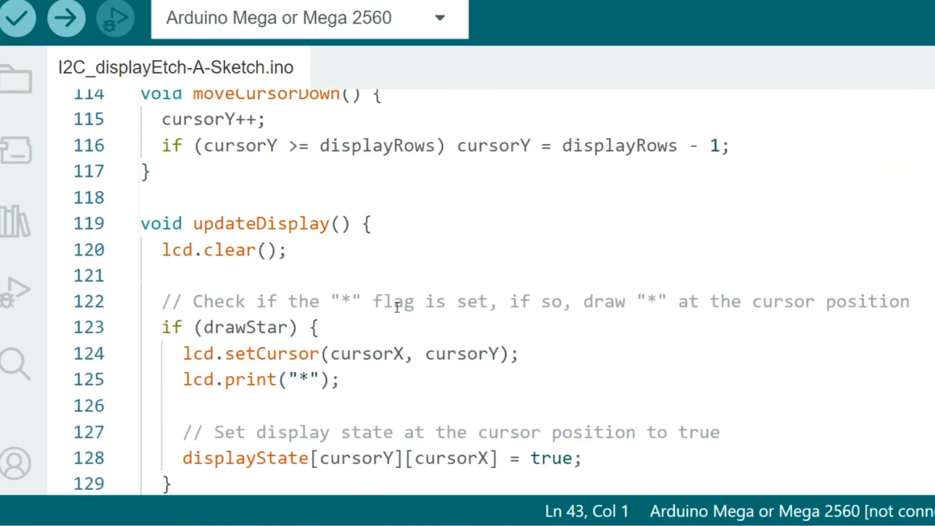
{"action": "scroll", "scroll_direction": "up", "scroll_amount": 3}
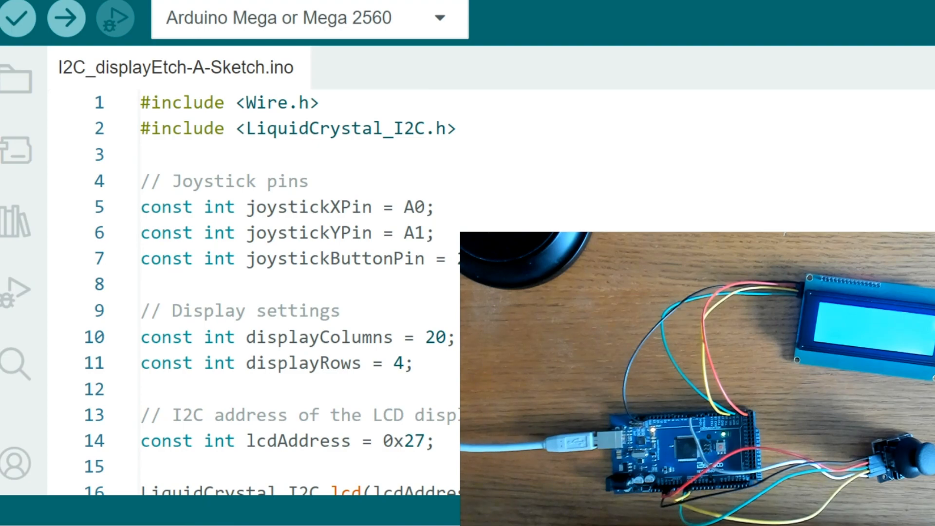
- Select Arduino Mega or Mega 2560 on COM11 and upload the sketch
{"action": "left_click", "coordinate": [309, 18]}
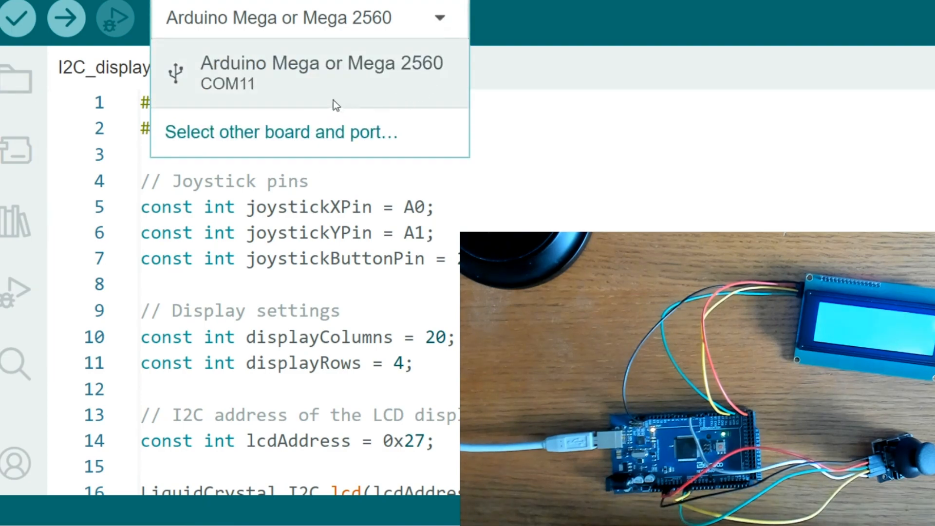
{"action": "left_click", "coordinate": [310, 74]}
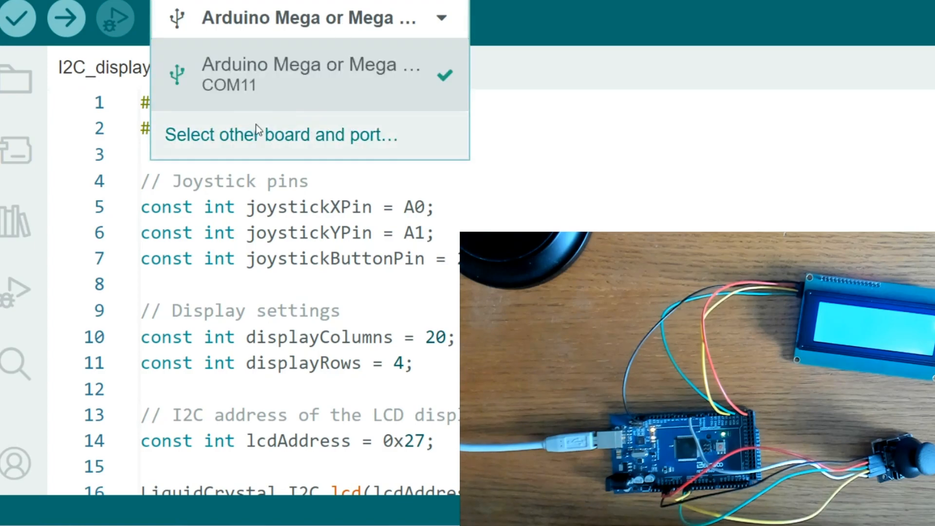
{"action": "left_click", "coordinate": [279, 134]}
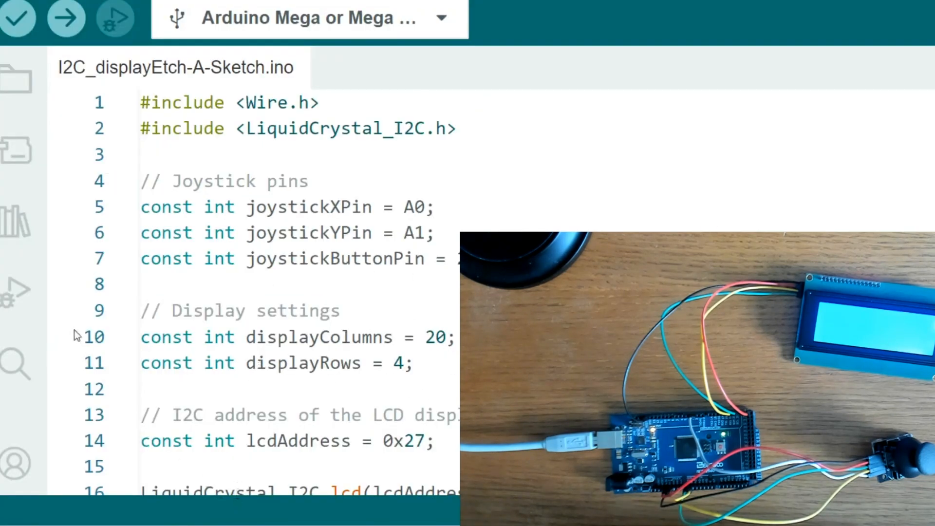
{"action": "left_click", "coordinate": [65, 18]}
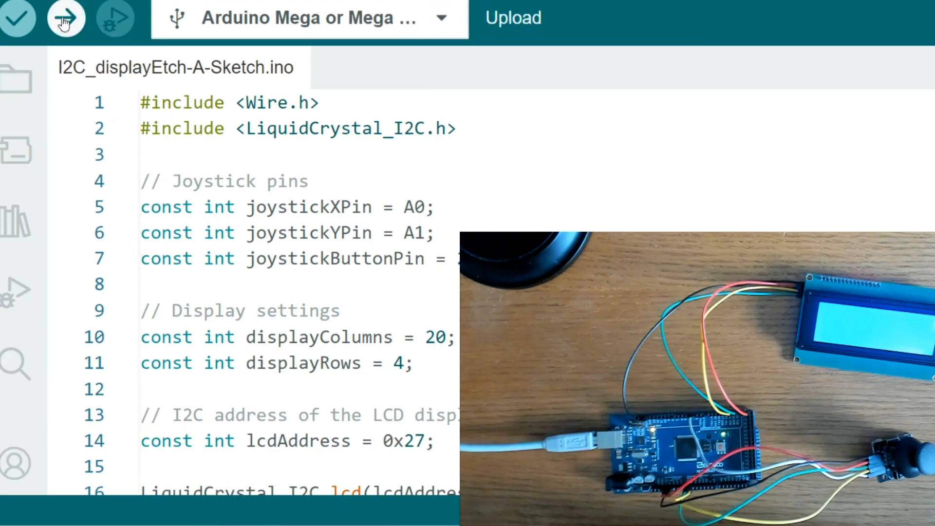
{"action": "left_click", "coordinate": [66, 18]}
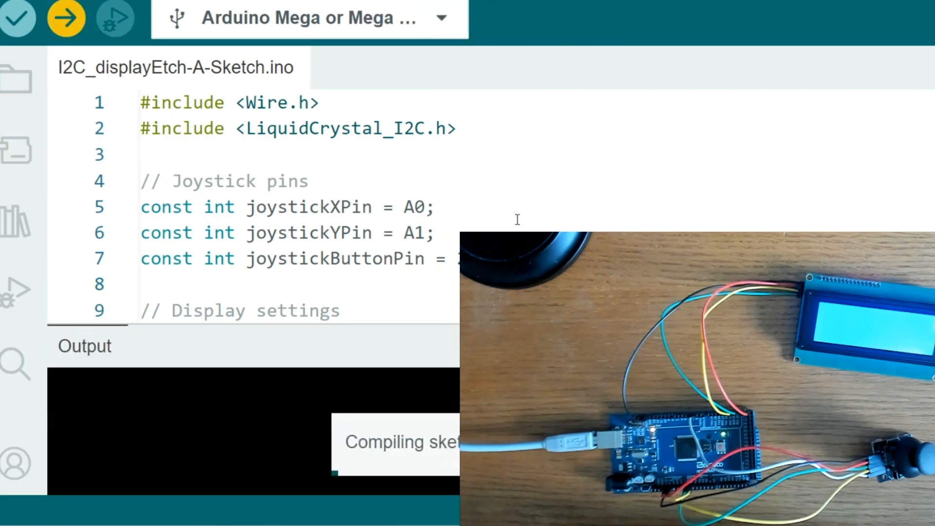